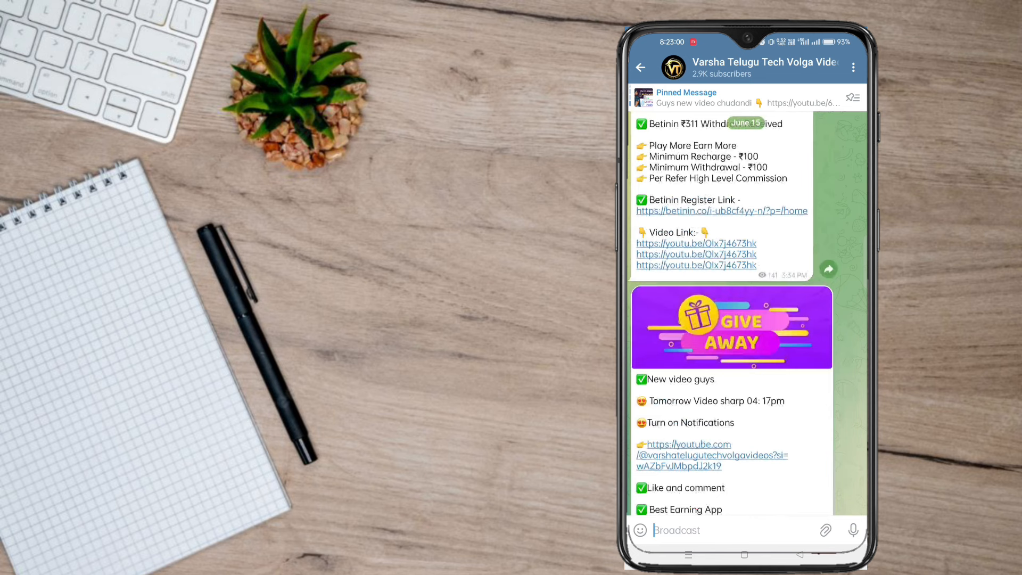
# - Scroll through the Telegram channel's payment-proof posts toward the Unilever Shares registration link
pyautogui.scroll(-3)
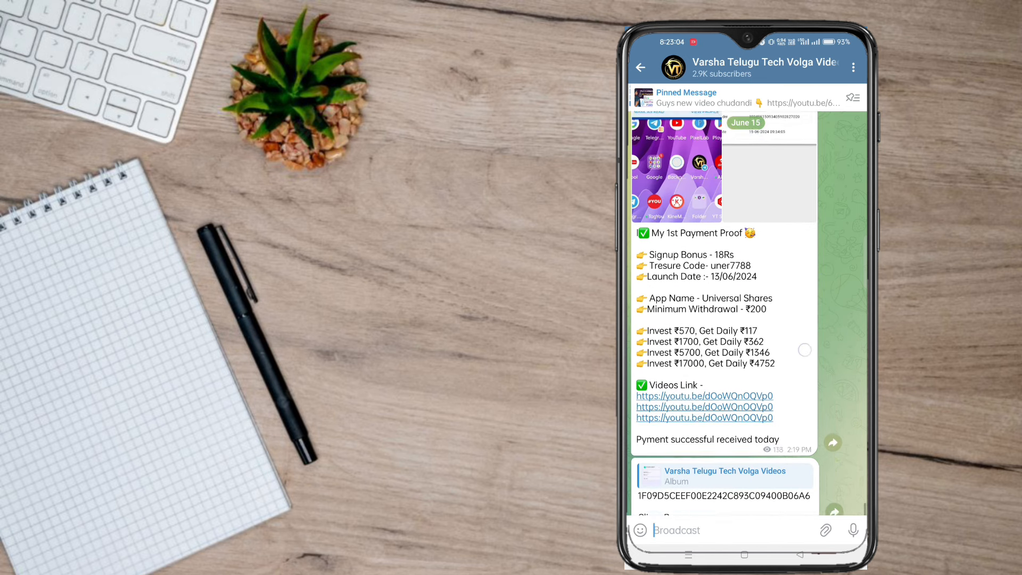
pyautogui.scroll(-3)
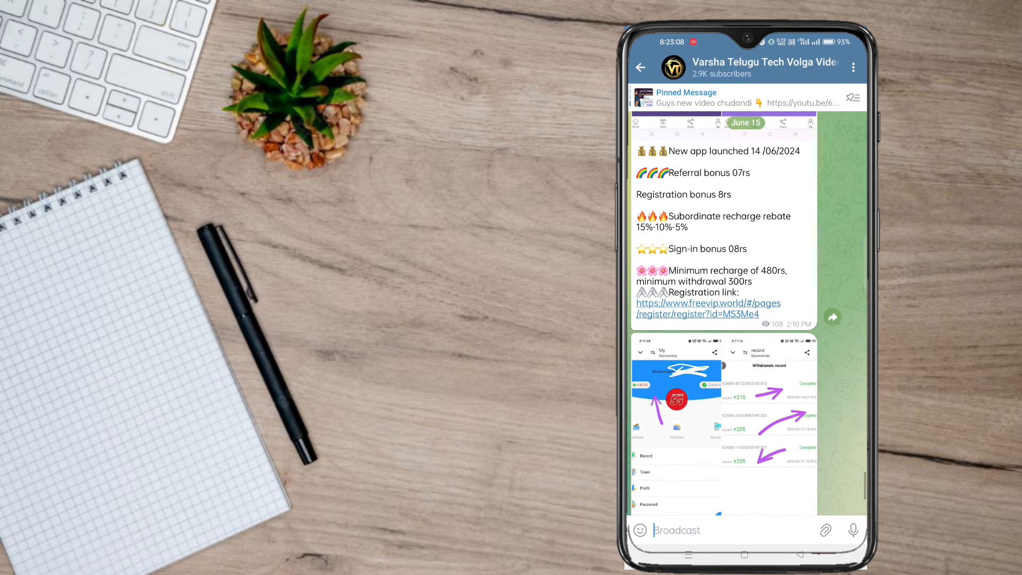
pyautogui.scroll(3)
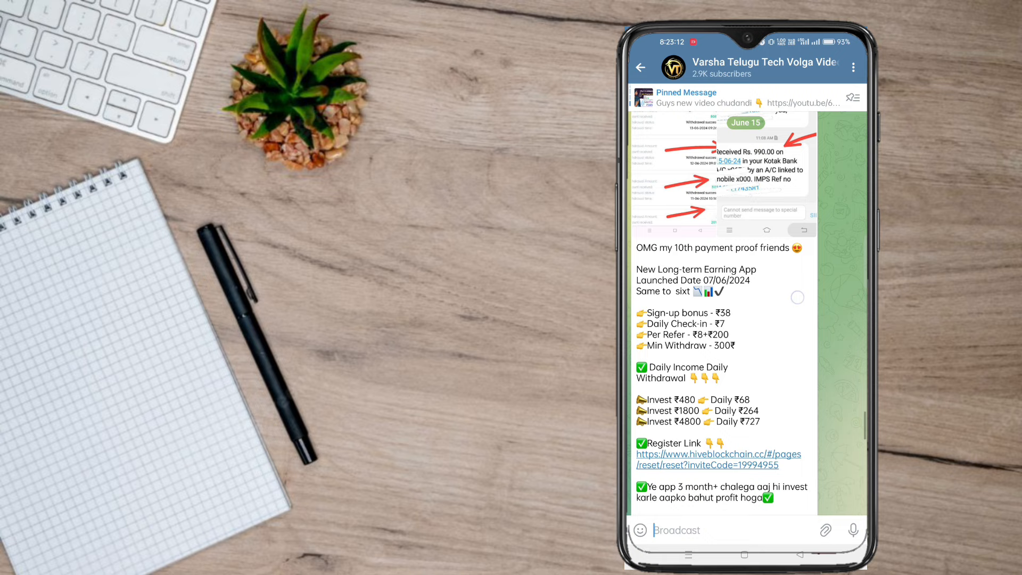
pyautogui.scroll(-3)
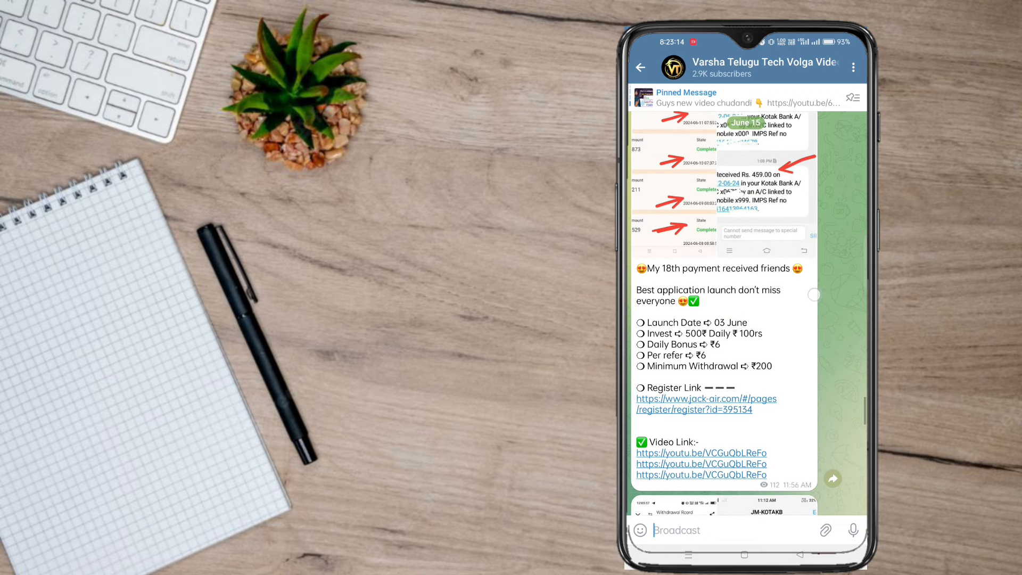
pyautogui.scroll(-3)
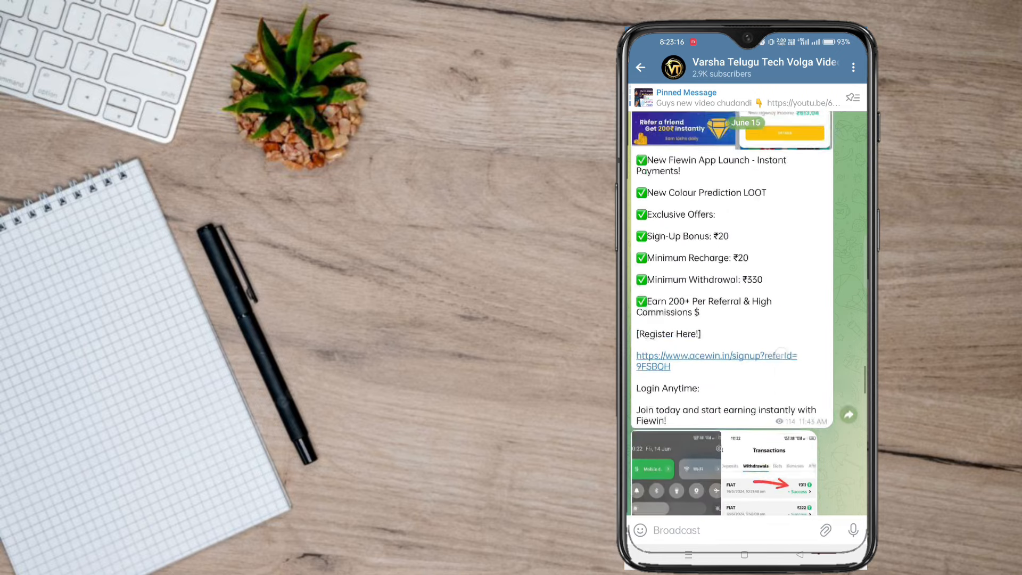
pyautogui.scroll(-3)
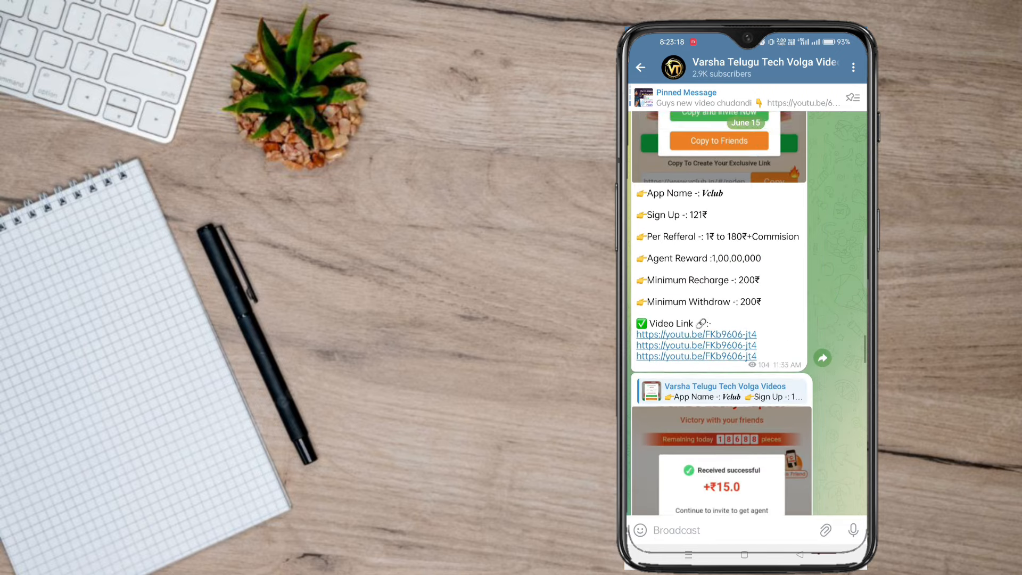
pyautogui.scroll(-3)
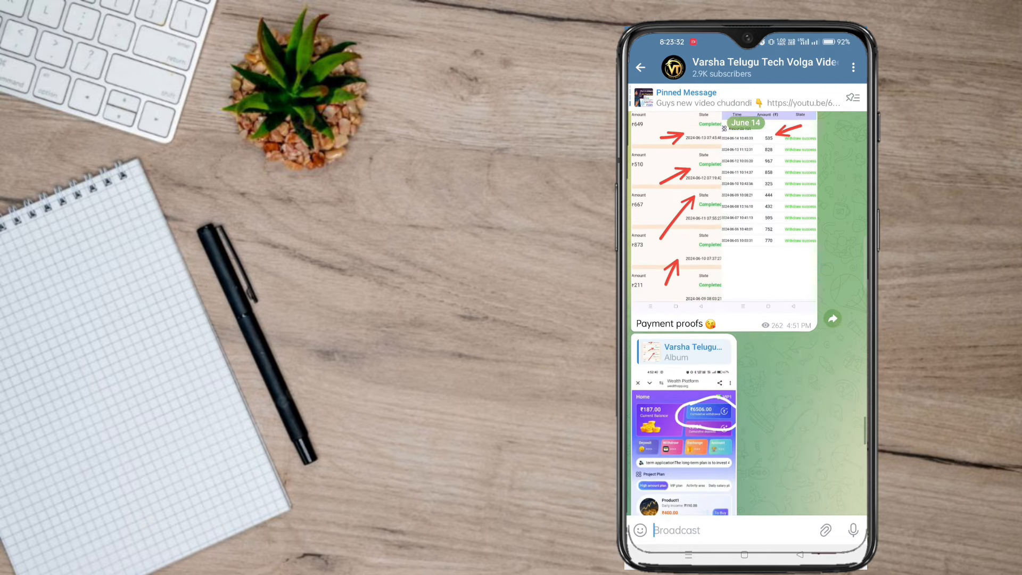
pyautogui.scroll(-3)
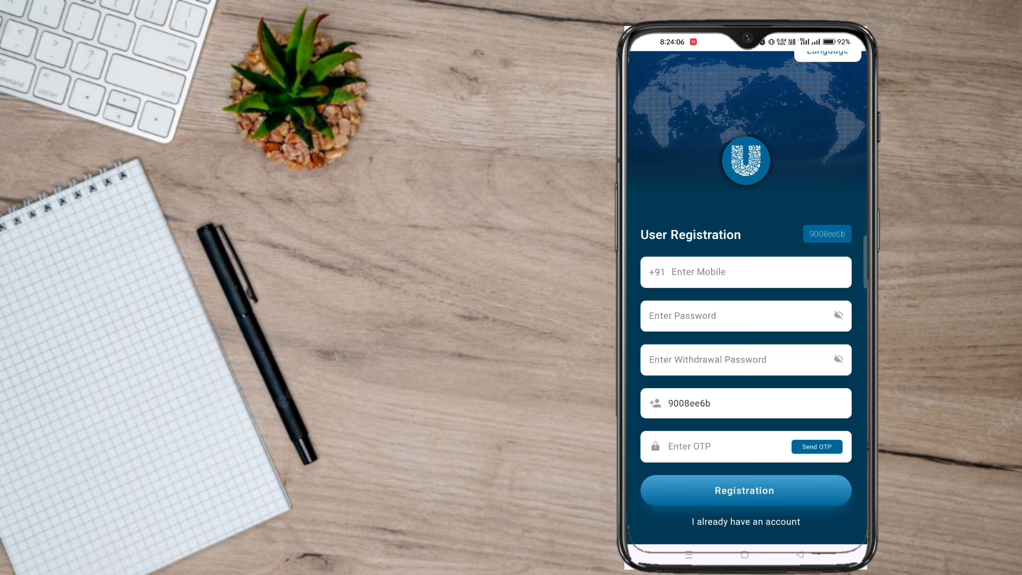
# - Sign into the existing account, dismiss the welcome popup, and view withdrawal records showing one 440 withdrawal
pyautogui.click(745, 520)
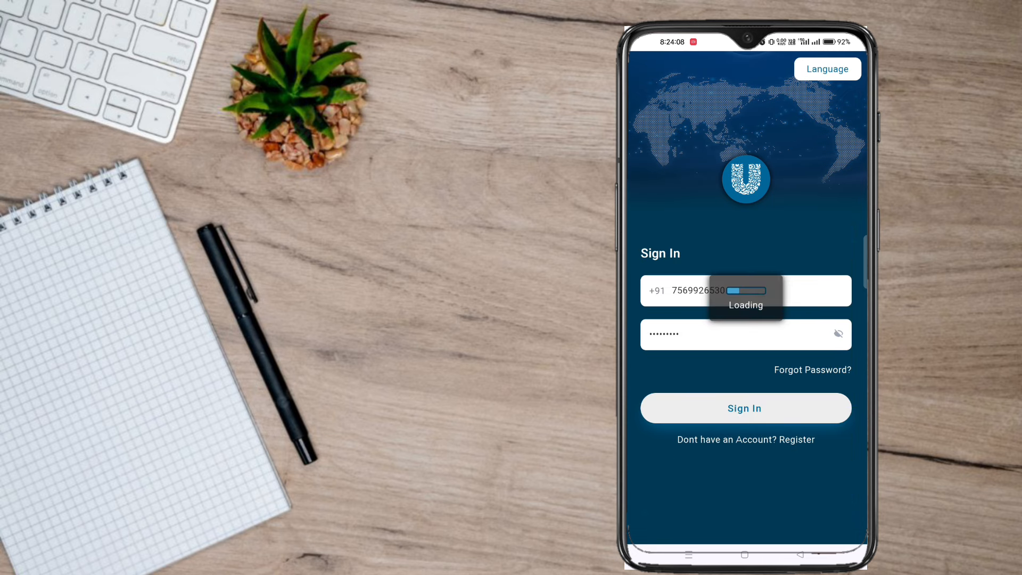
pyautogui.click(745, 407)
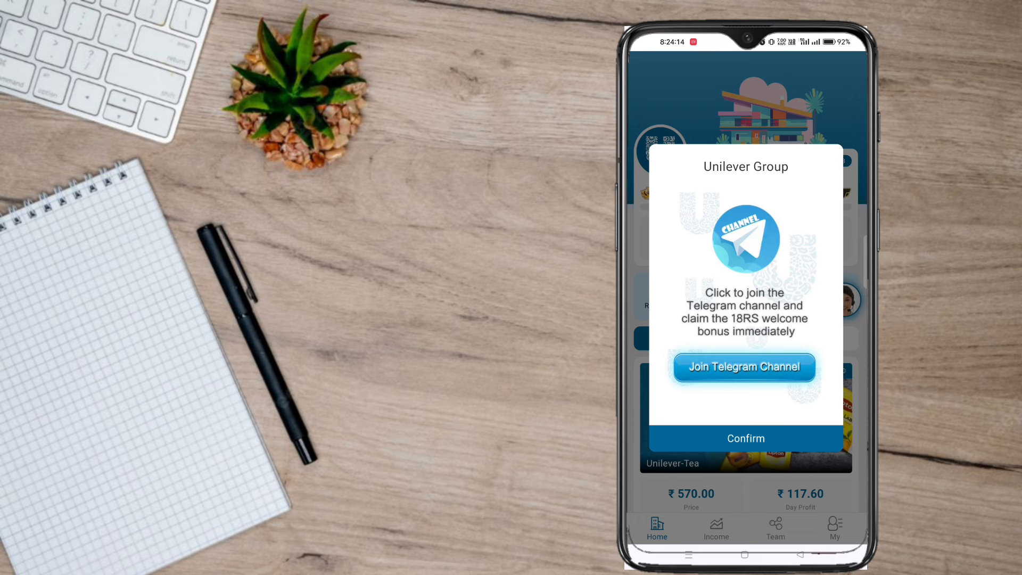
pyautogui.click(746, 438)
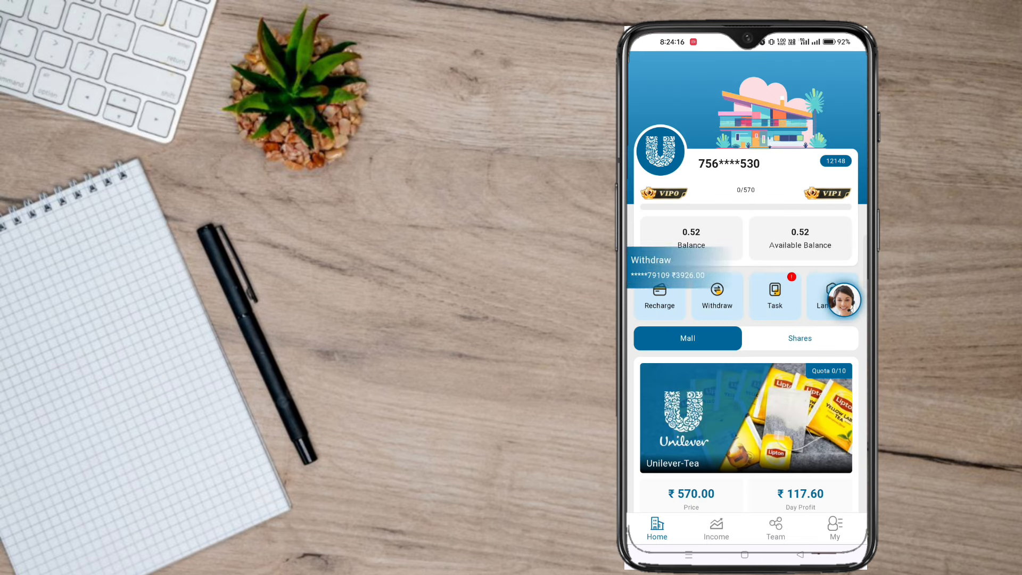
pyautogui.click(834, 528)
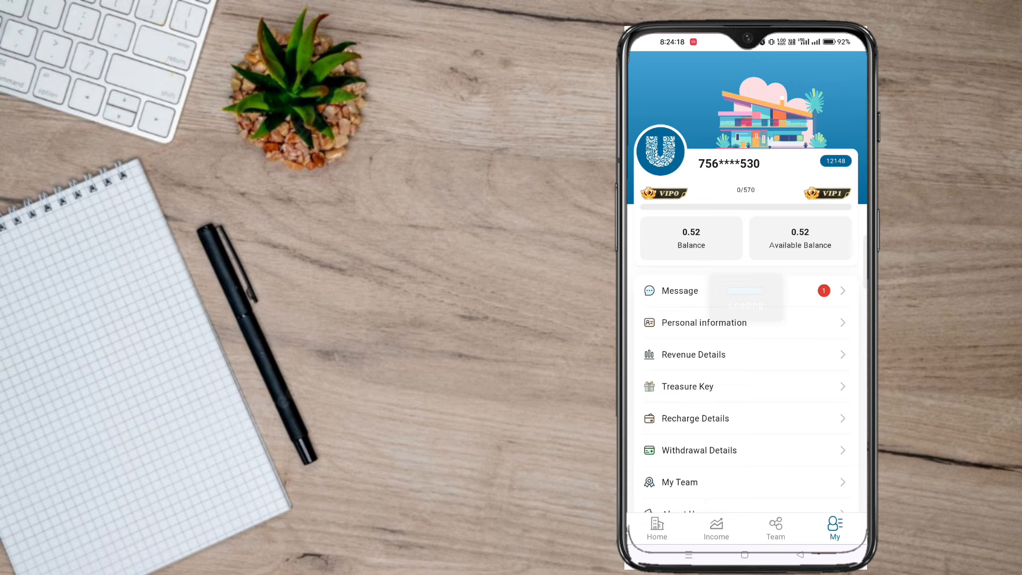
pyautogui.click(699, 450)
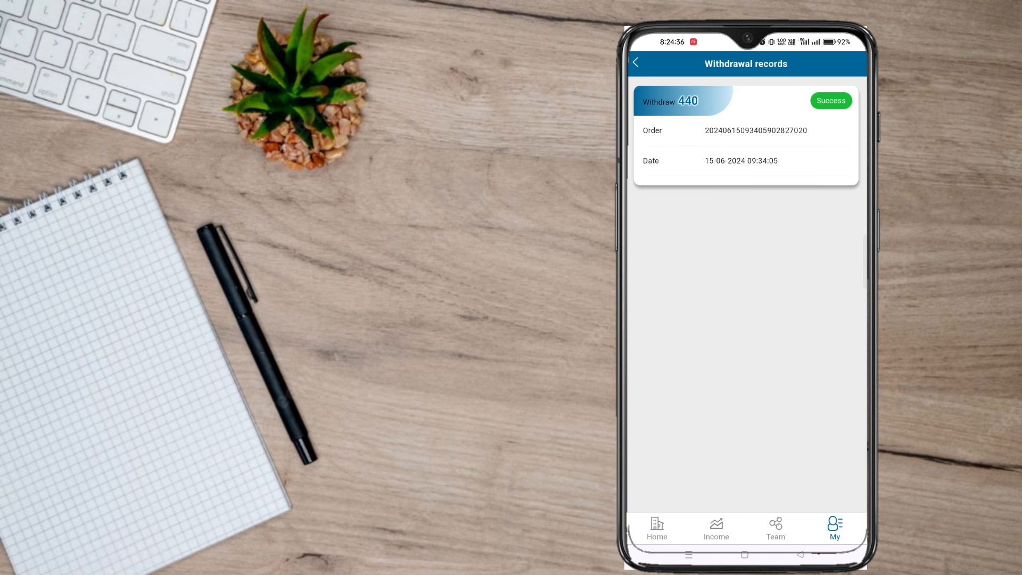
# - Return home, browse the Tea, Ice Cream and Dove plans, then view the empty Income page
pyautogui.click(636, 64)
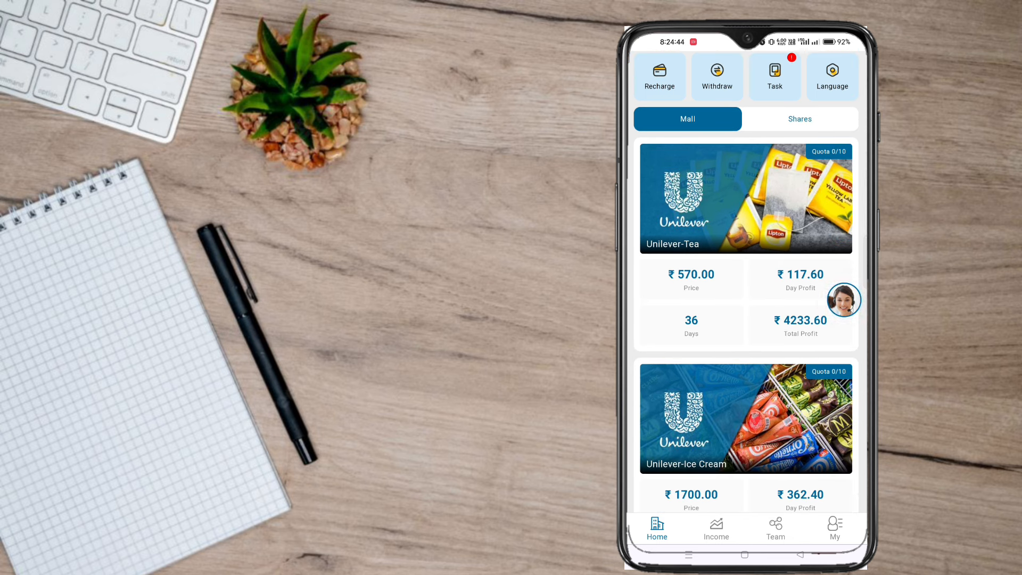
pyautogui.click(715, 76)
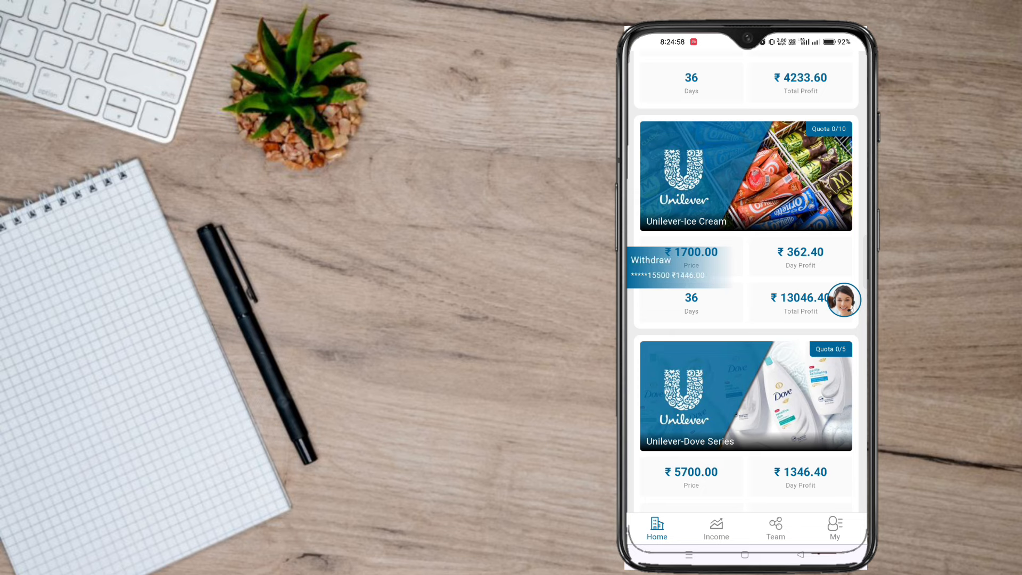
pyautogui.scroll(-3)
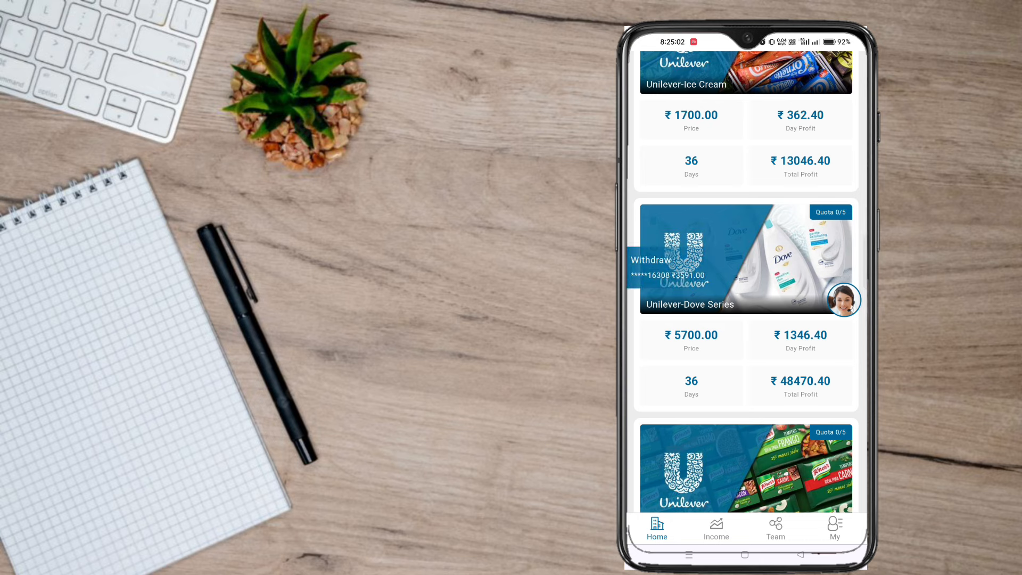
pyautogui.click(716, 528)
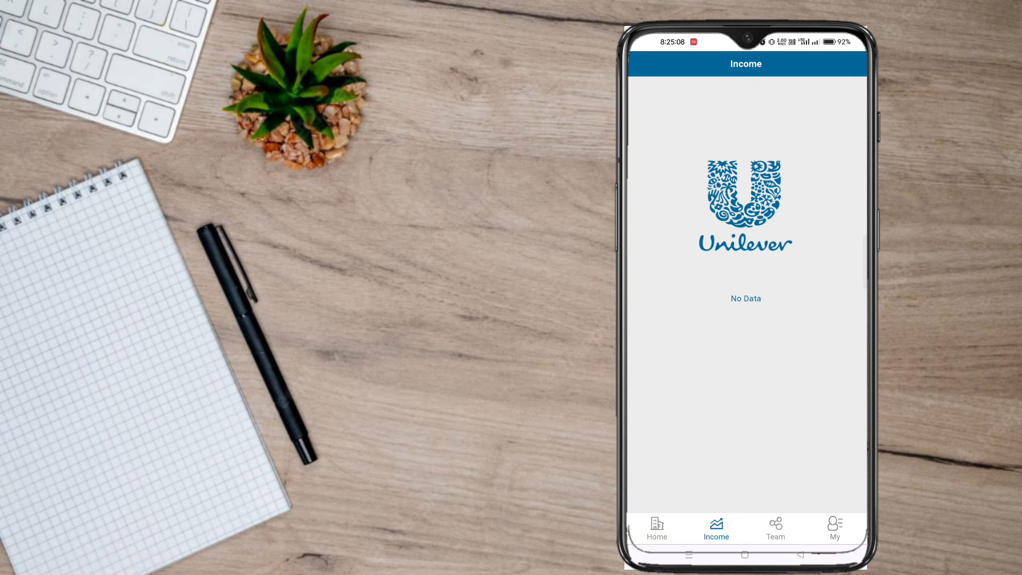
# - View the team referral code and invite share sheet, cancel it, and go to My profile
pyautogui.click(775, 528)
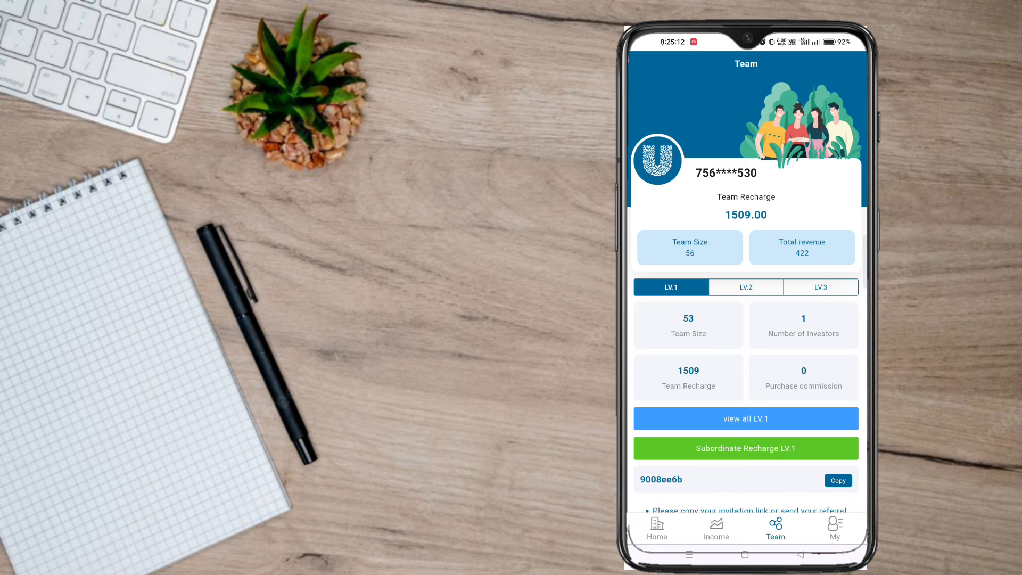
pyautogui.scroll(3)
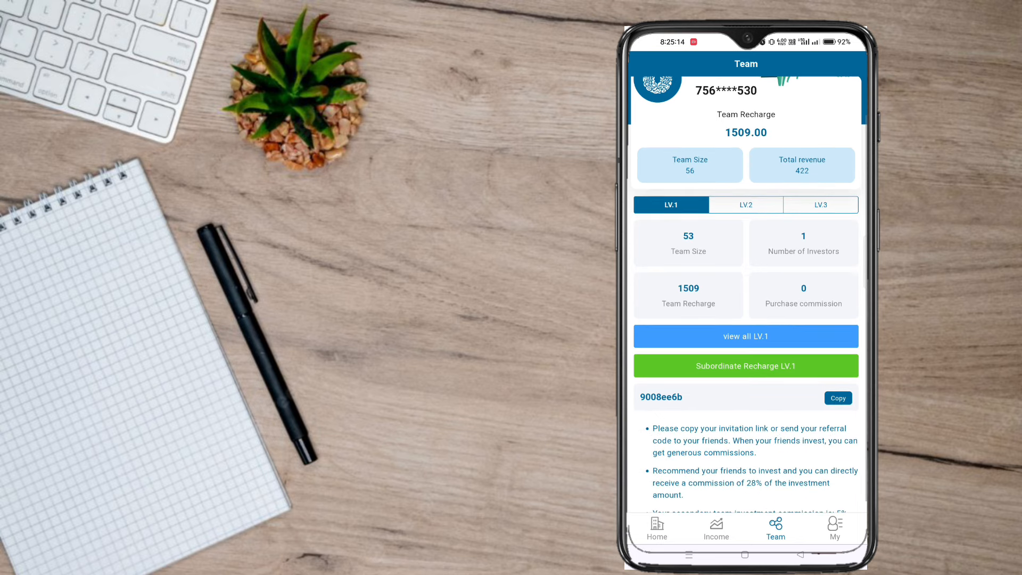
pyautogui.click(838, 398)
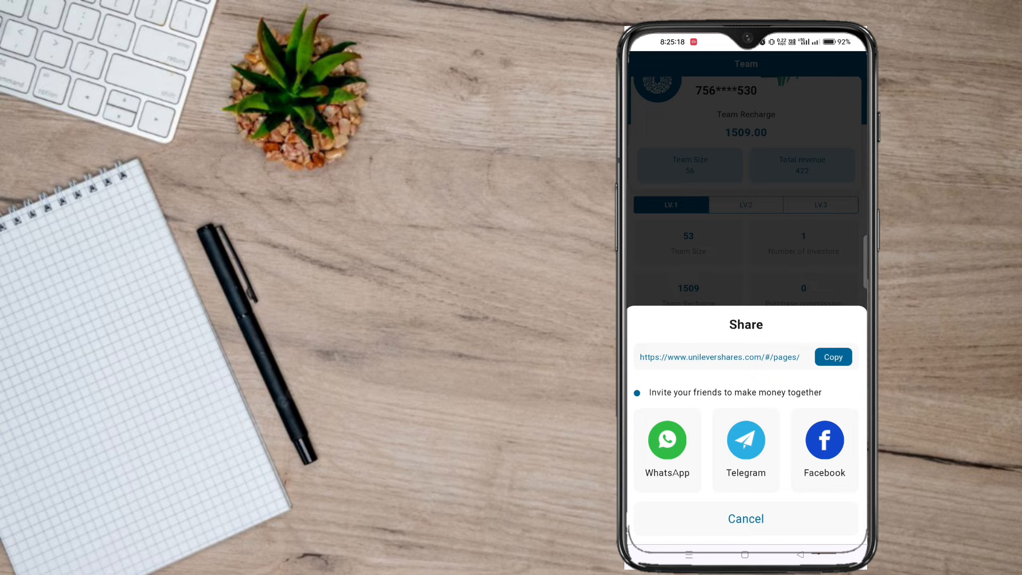
pyautogui.click(833, 357)
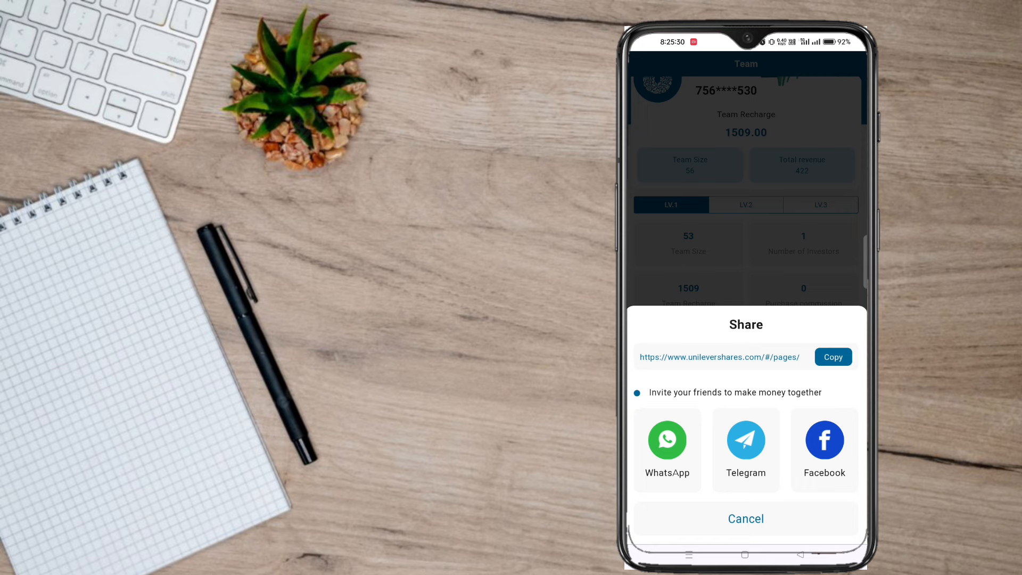
pyautogui.click(746, 518)
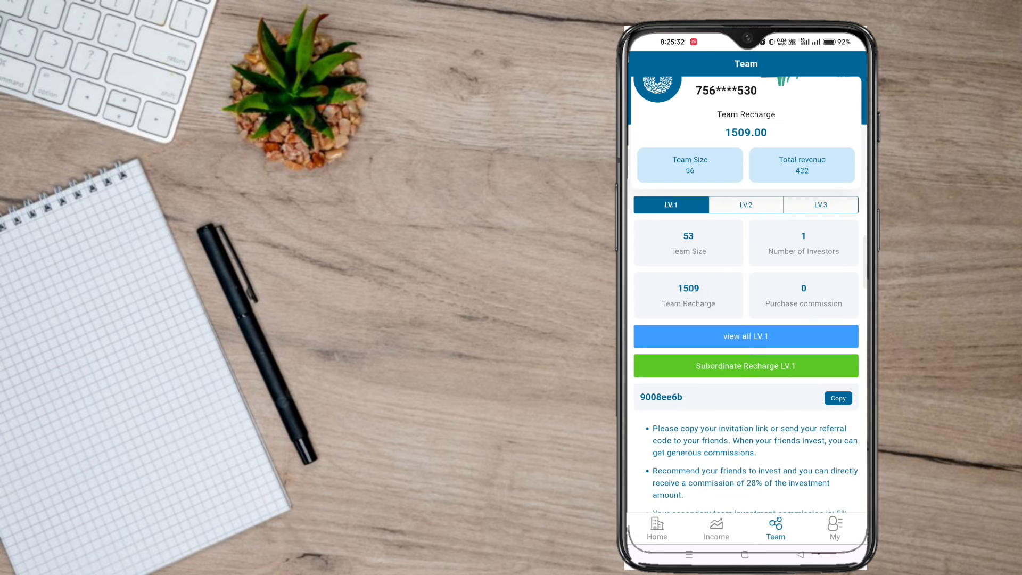
pyautogui.click(834, 529)
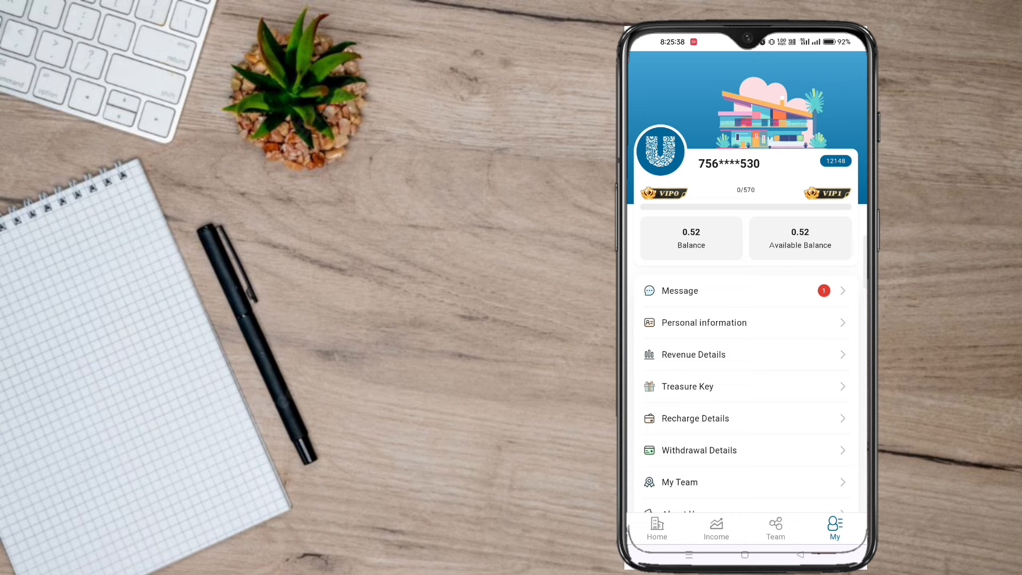
# - Go home, close the Telegram bonus notice, browse products, and start a withdrawal to Modify Bank Account
pyautogui.click(698, 449)
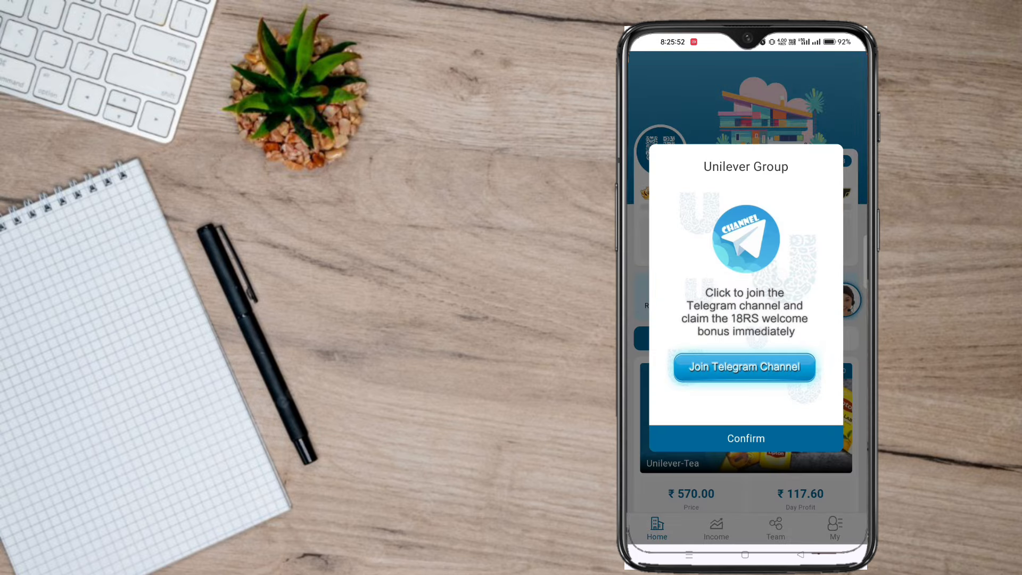
pyautogui.click(745, 439)
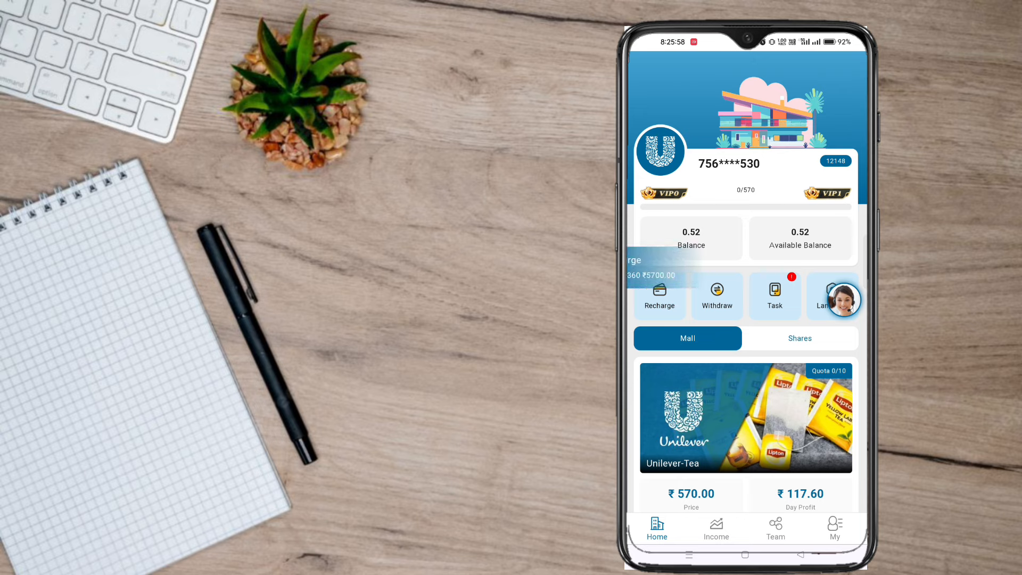
pyautogui.scroll(-3)
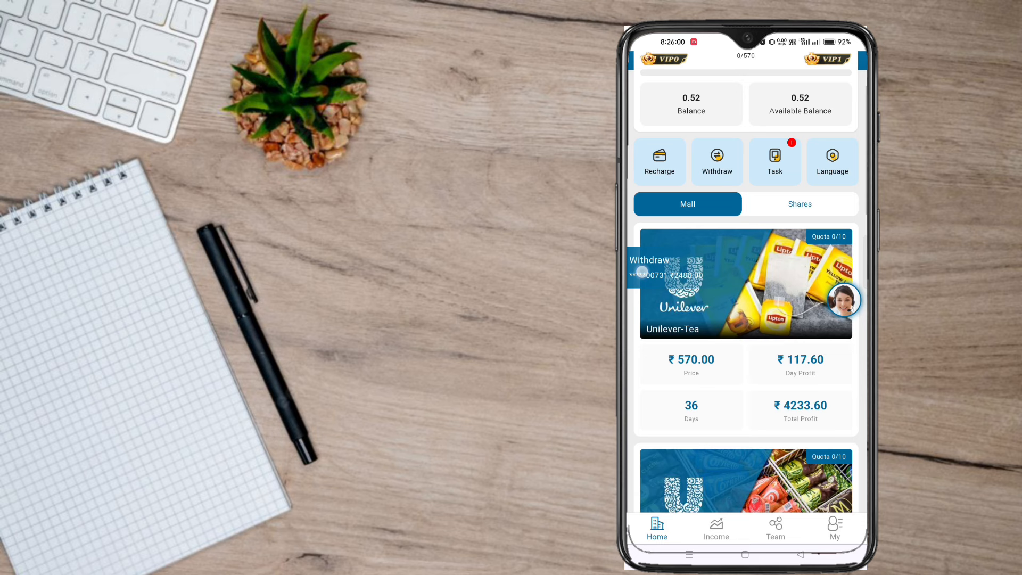
pyautogui.scroll(3)
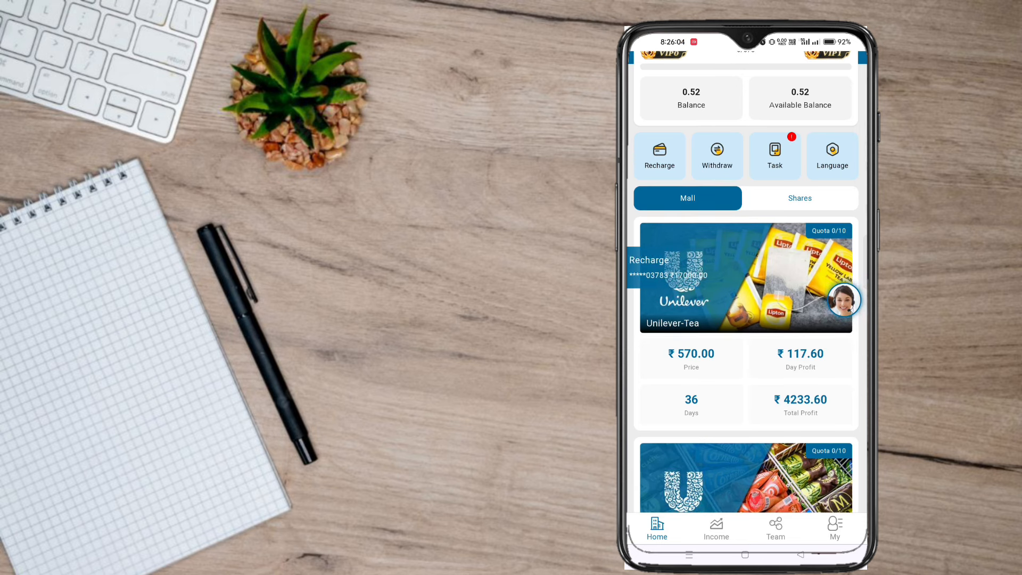
pyautogui.click(716, 156)
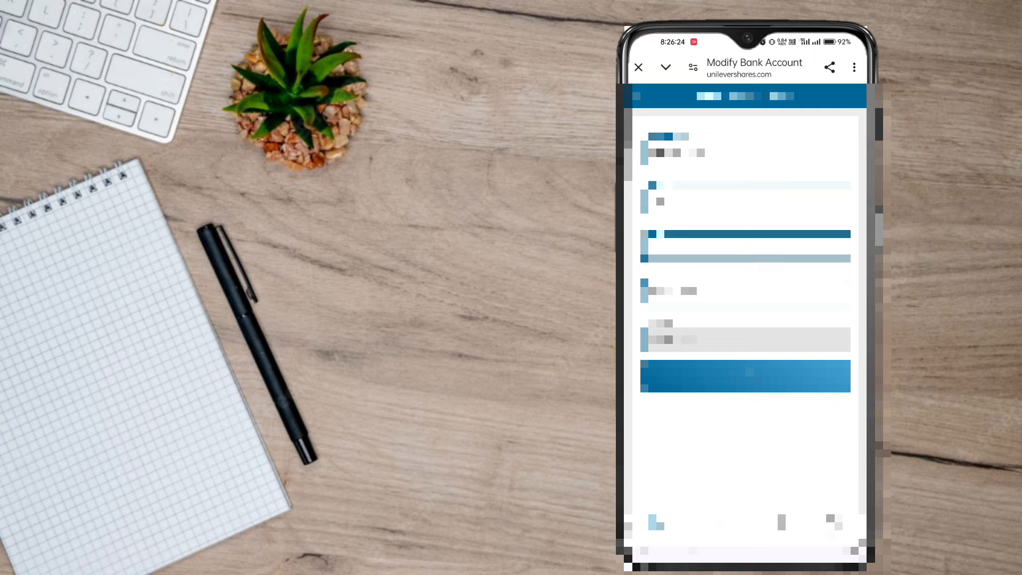
# - Submit the bank account form to view the withdrawal page, then return home
pyautogui.click(745, 376)
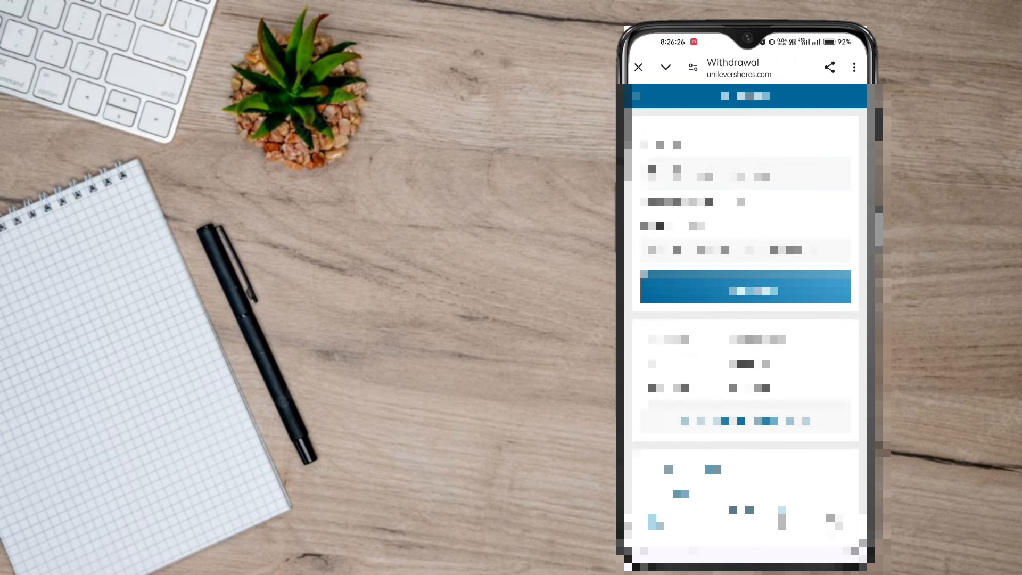
pyautogui.click(745, 287)
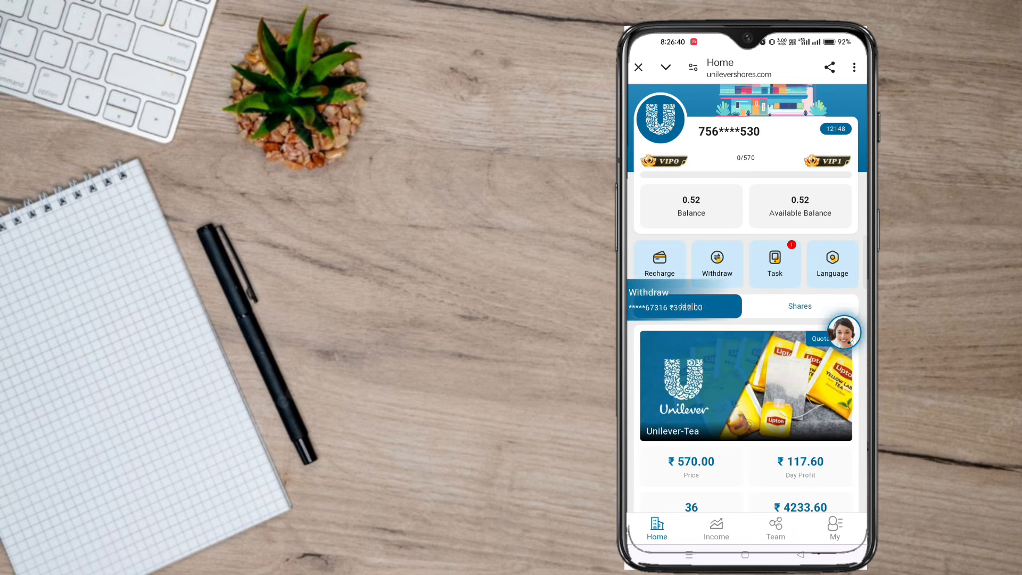
pyautogui.click(836, 529)
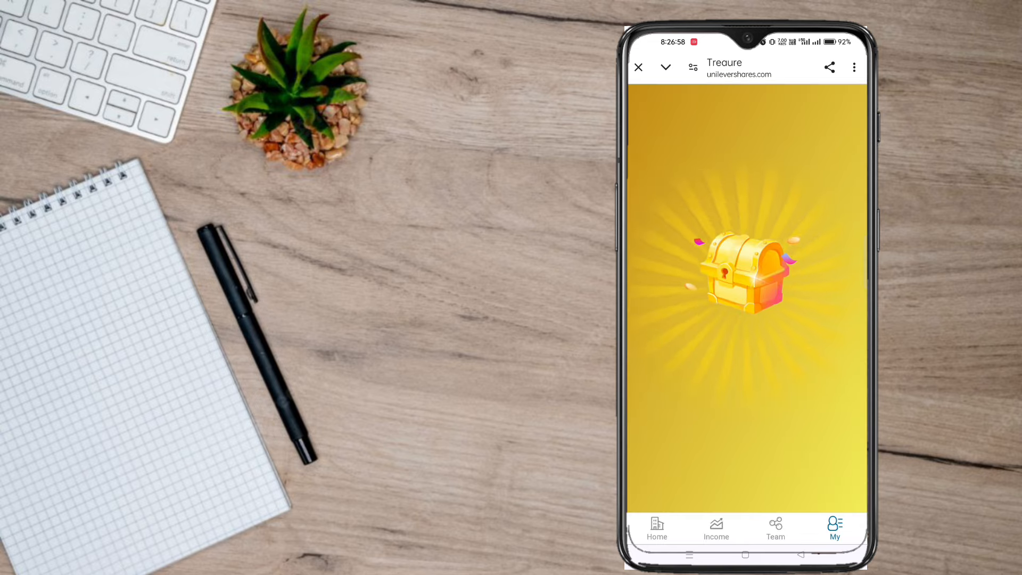
pyautogui.click(656, 528)
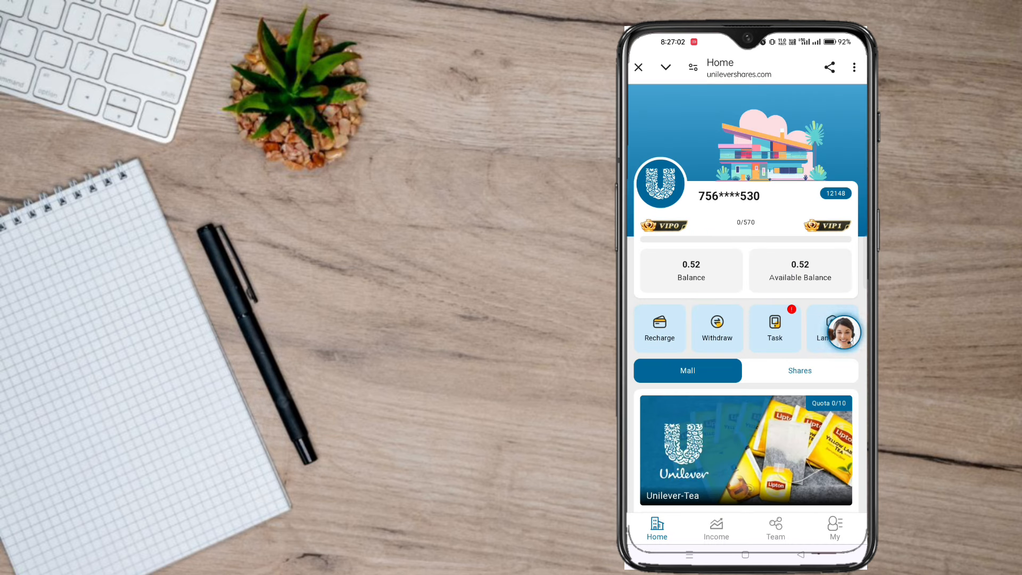
pyautogui.click(717, 328)
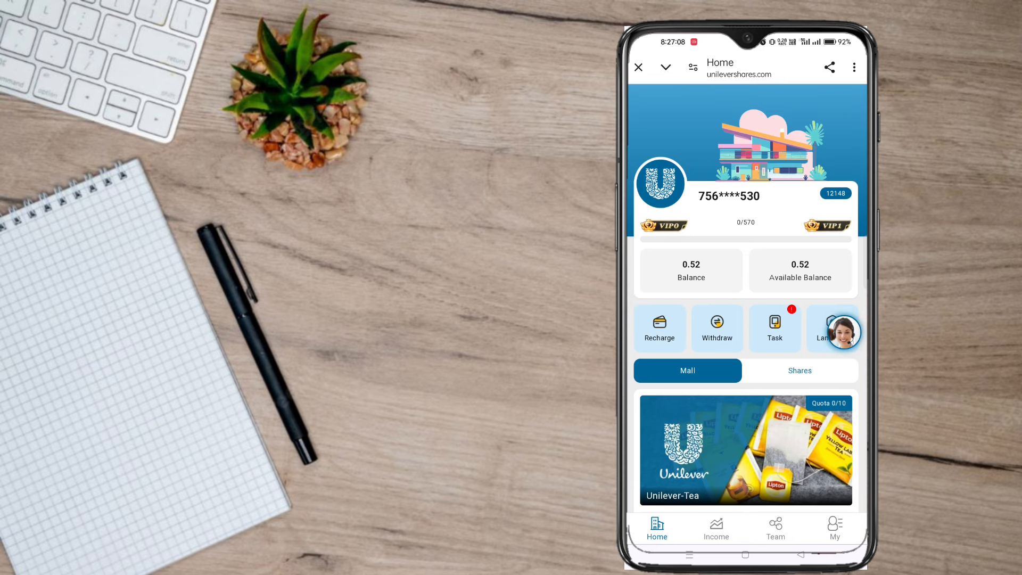
pyautogui.click(717, 328)
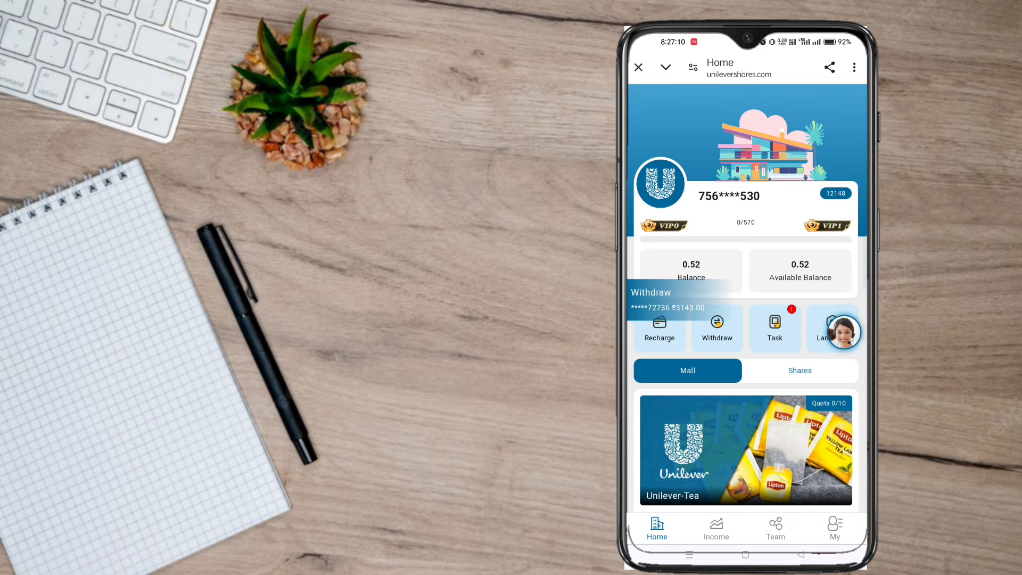